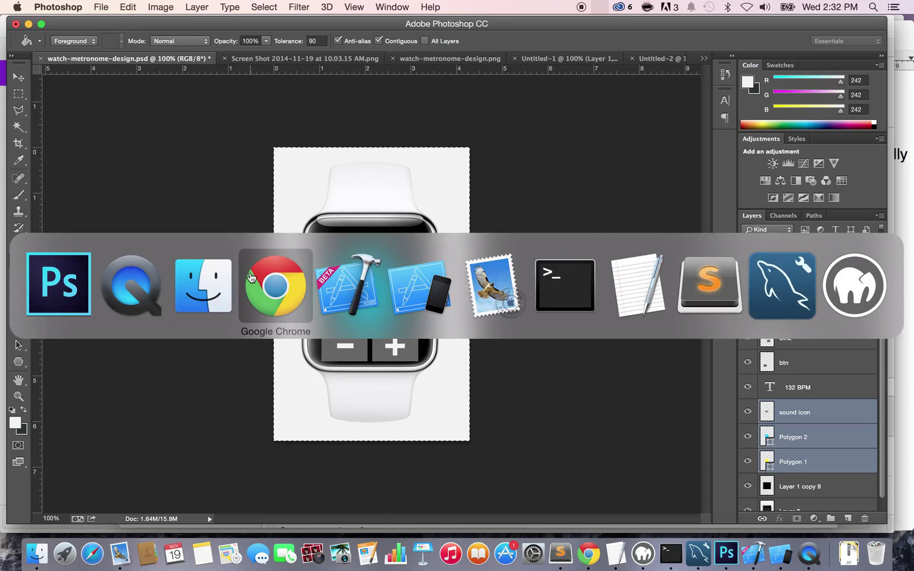
# Switch from Photoshop to Google Chrome showing the AppsFresh store.
pyautogui.click(274, 285)
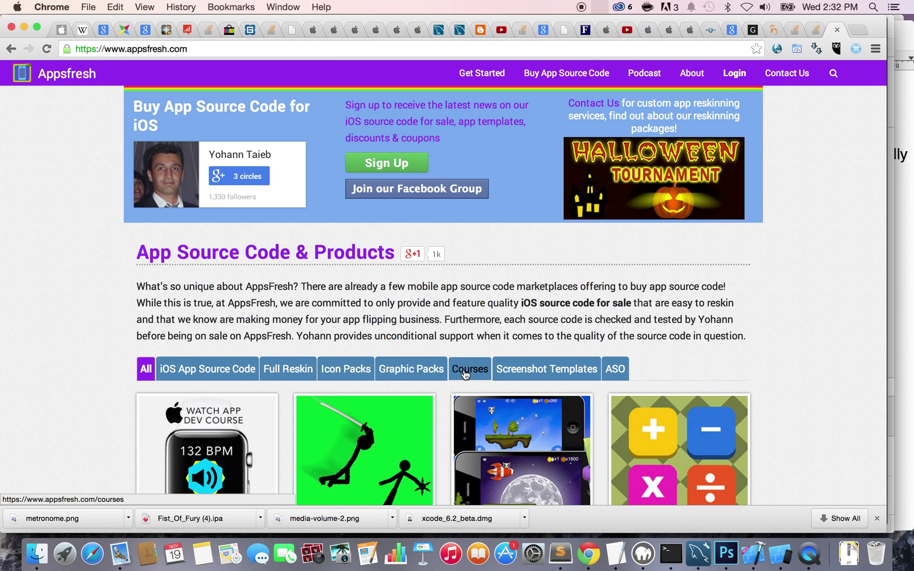
# Filter appsfresh.com to Courses, listing the free Apple Watch app course.
pyautogui.click(469, 368)
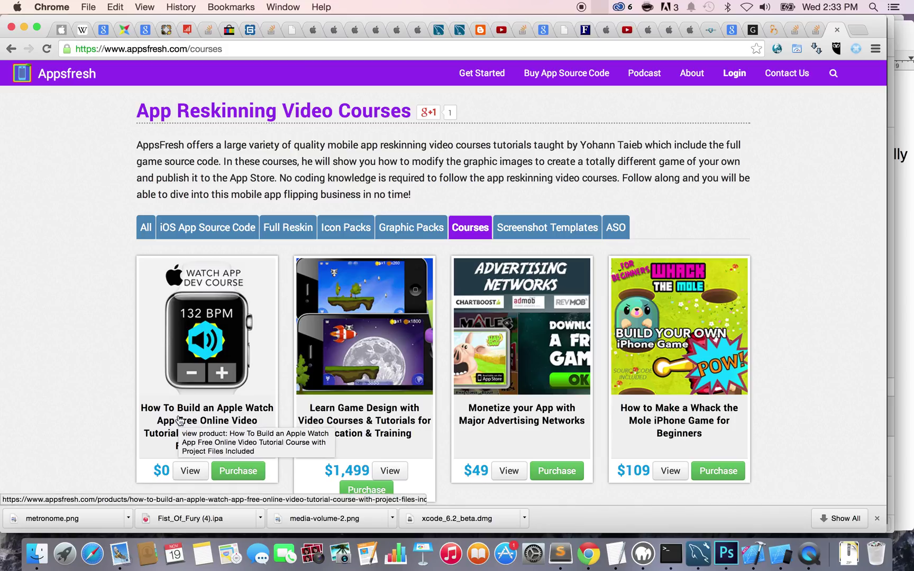
pyautogui.moveTo(192, 388)
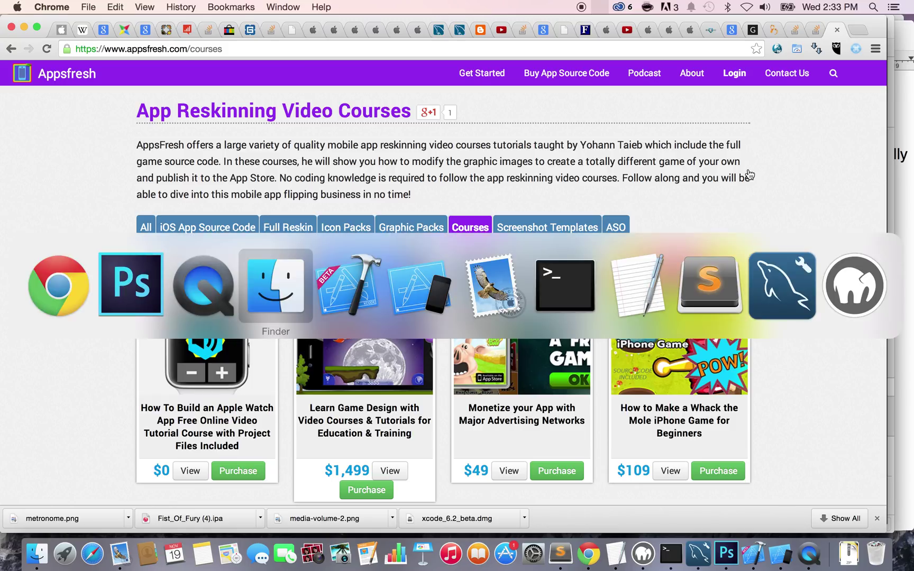
# Preview beat-2.png, beat.mp3 and button-minus.png in Finder's metronome-assets folder.
pyautogui.click(274, 285)
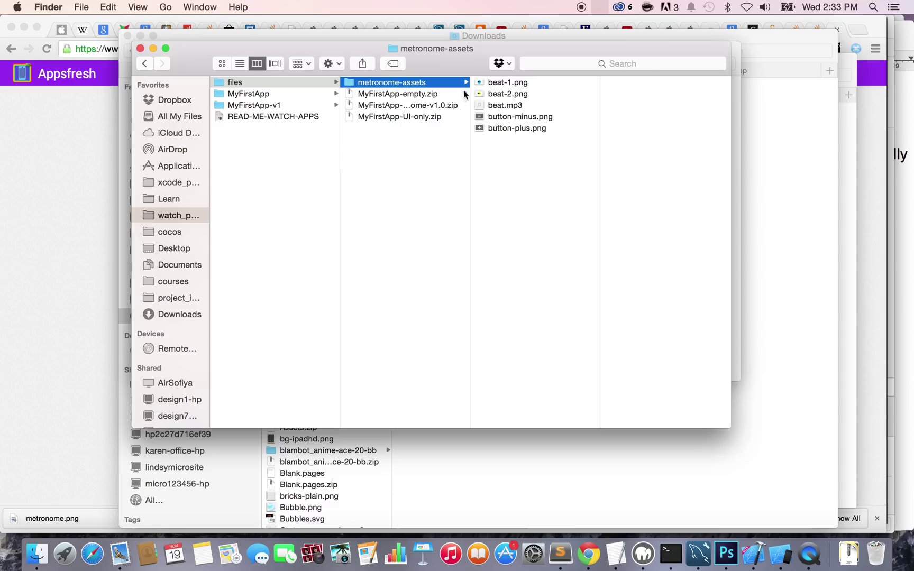
pyautogui.click(507, 93)
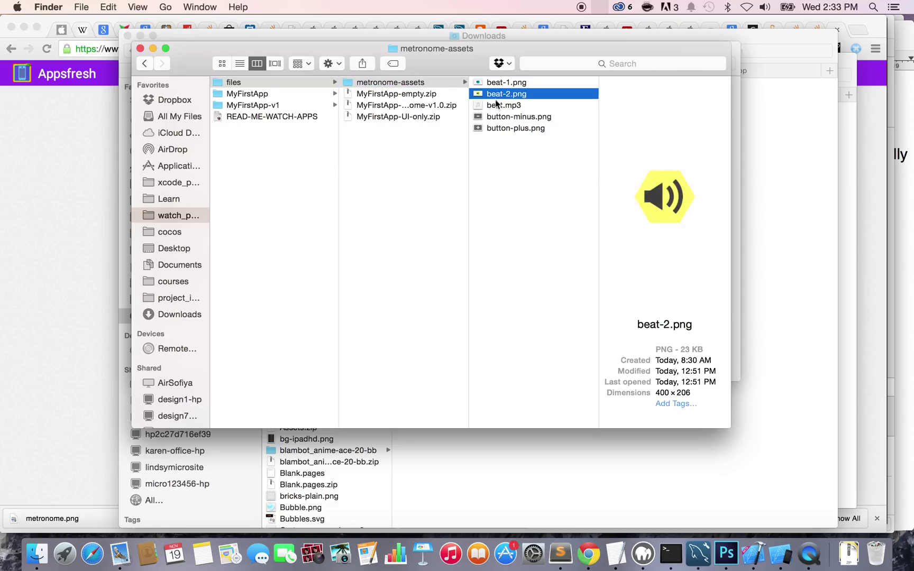
pyautogui.click(503, 105)
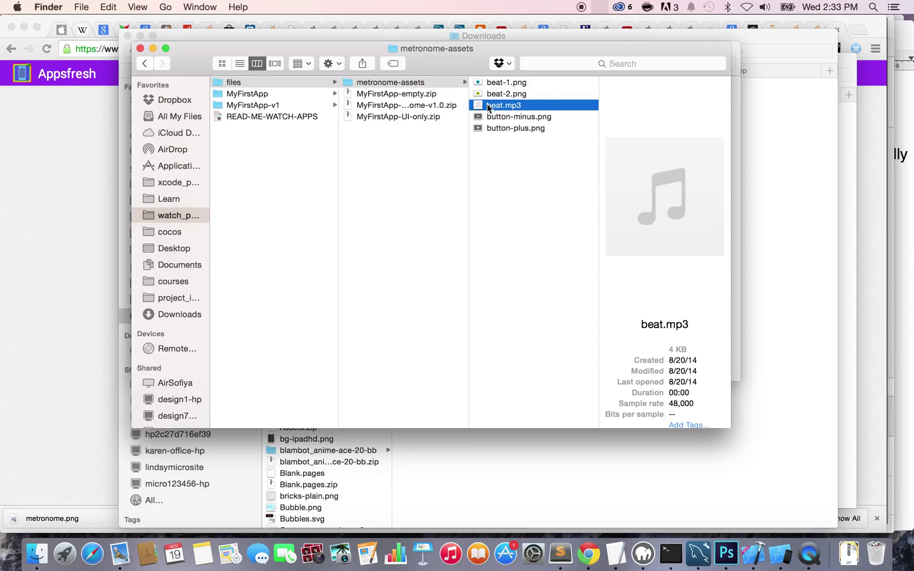
pyautogui.click(515, 127)
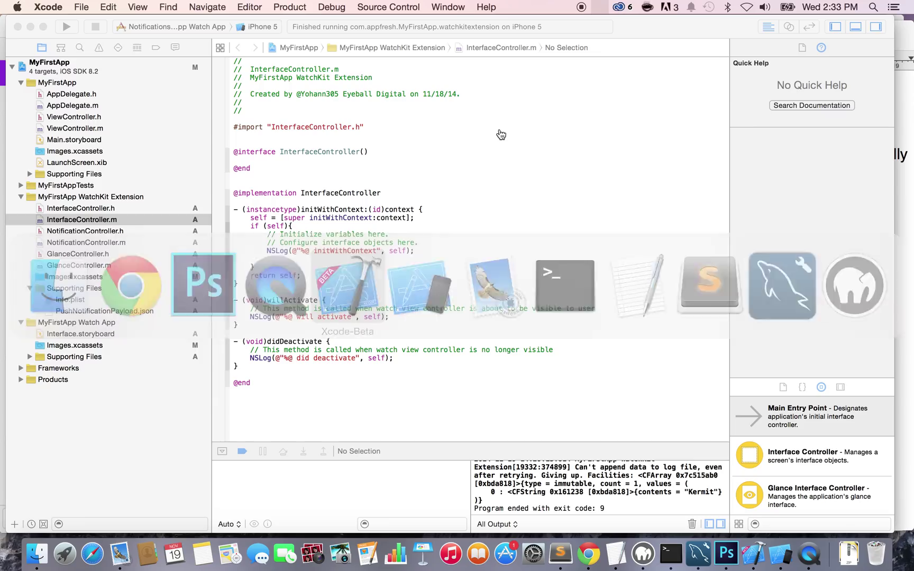
pyautogui.moveTo(401, 215)
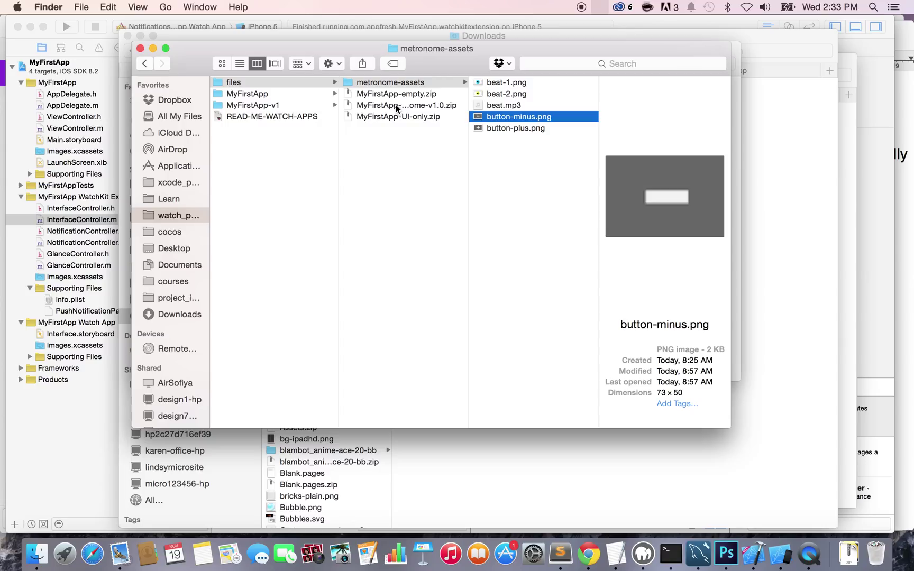
# Drag the metronome-assets folder onto the MyFirstApp group in Xcode.
pyautogui.click(392, 81)
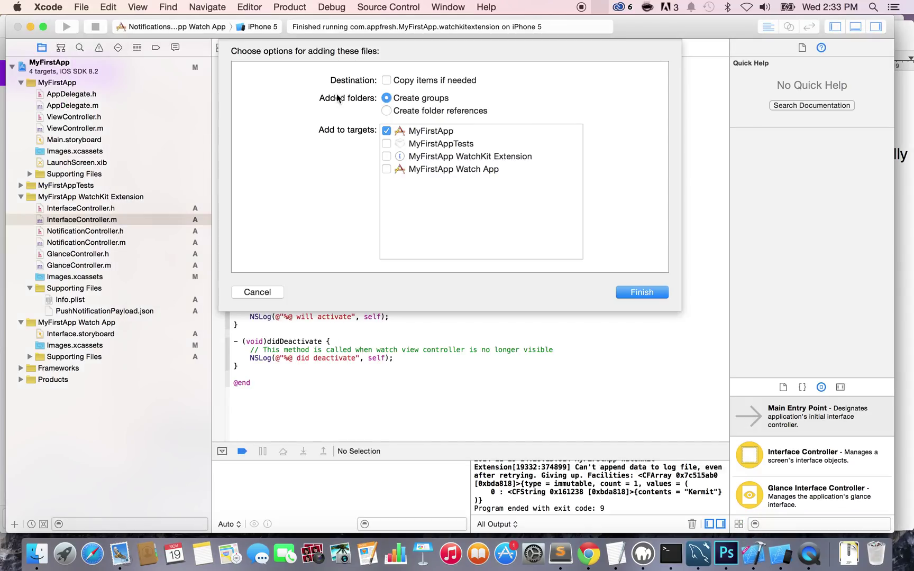
# Enable Copy items if needed and the MyFirstApp Watch App target, then finish.
pyautogui.click(386, 80)
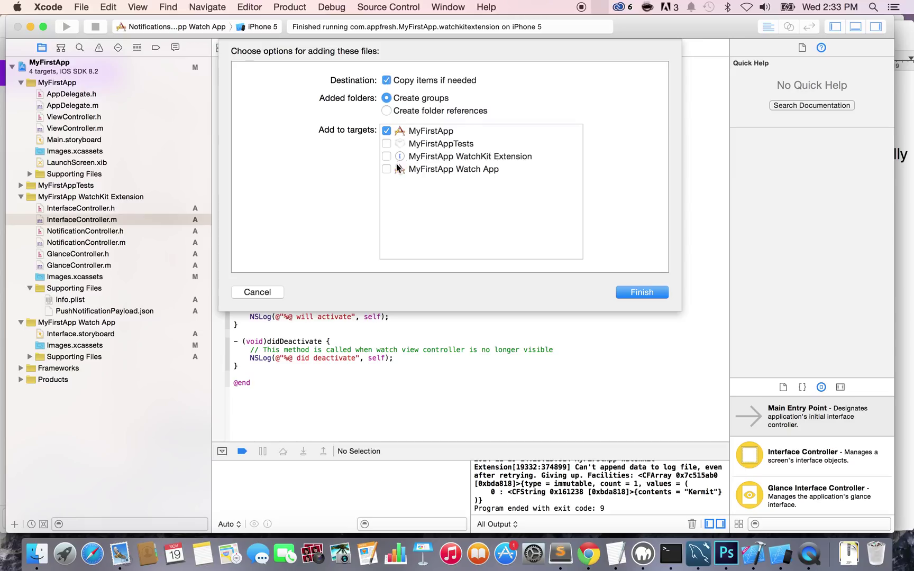
pyautogui.click(386, 169)
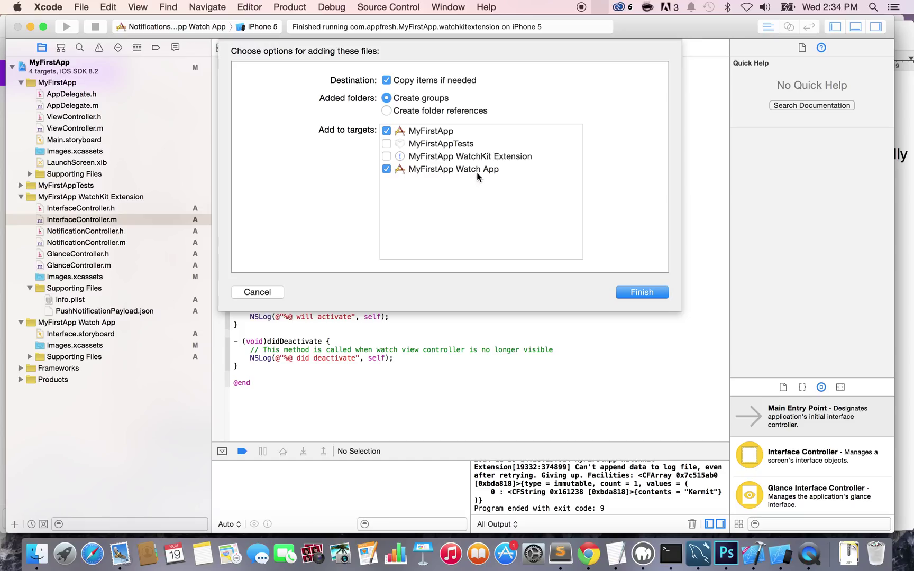
pyautogui.click(641, 292)
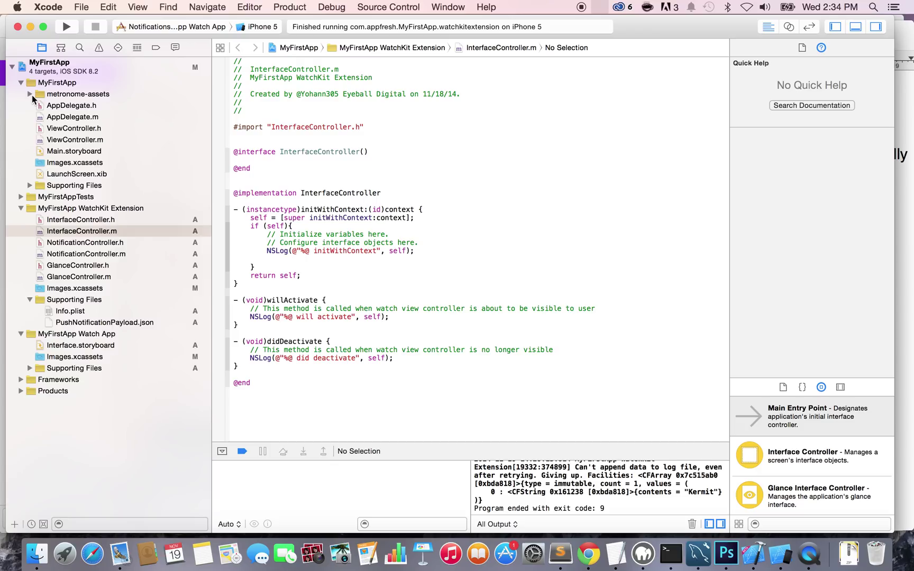
pyautogui.click(31, 94)
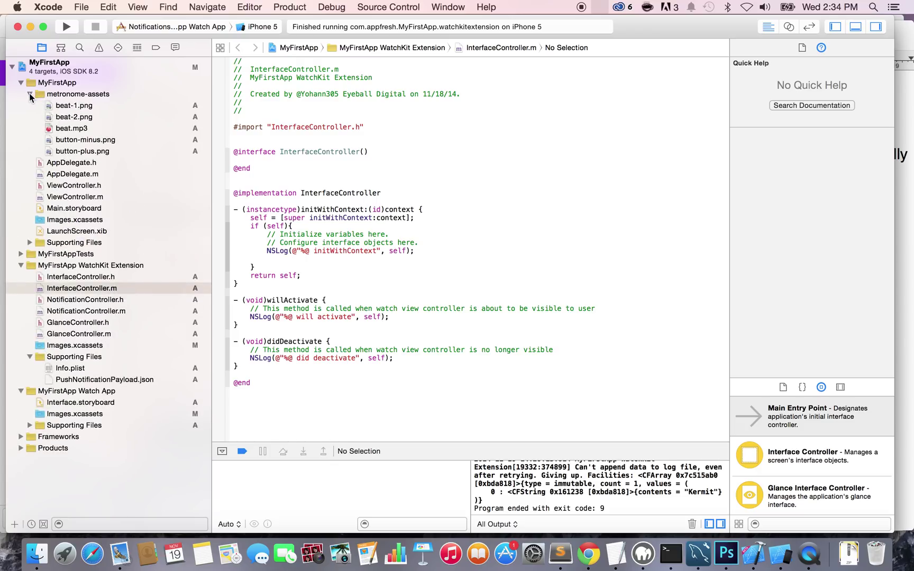
pyautogui.click(29, 94)
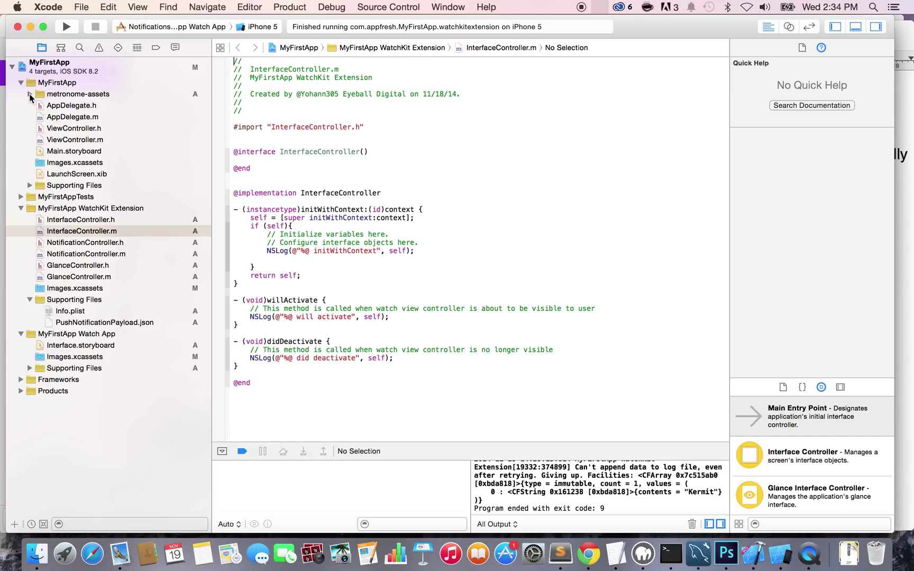
pyautogui.moveTo(57, 118)
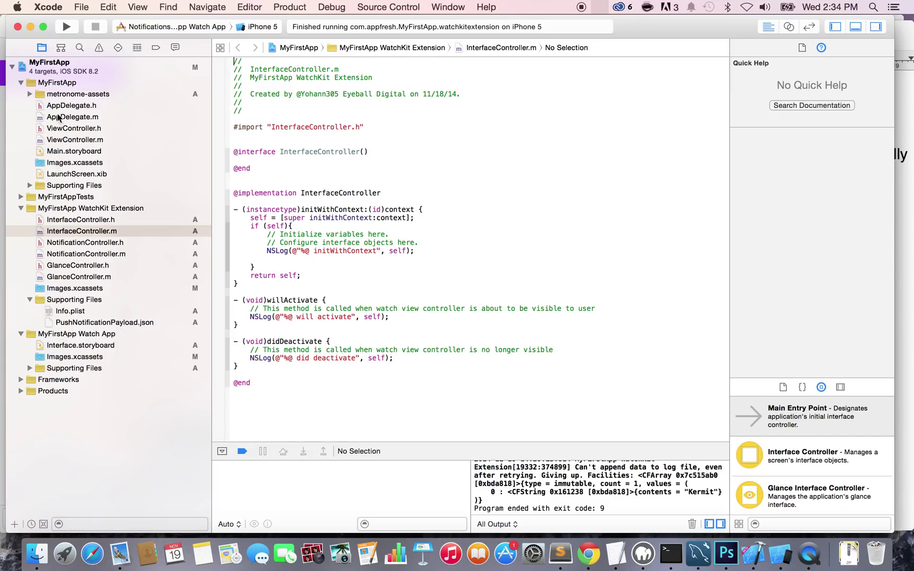
pyautogui.click(50, 67)
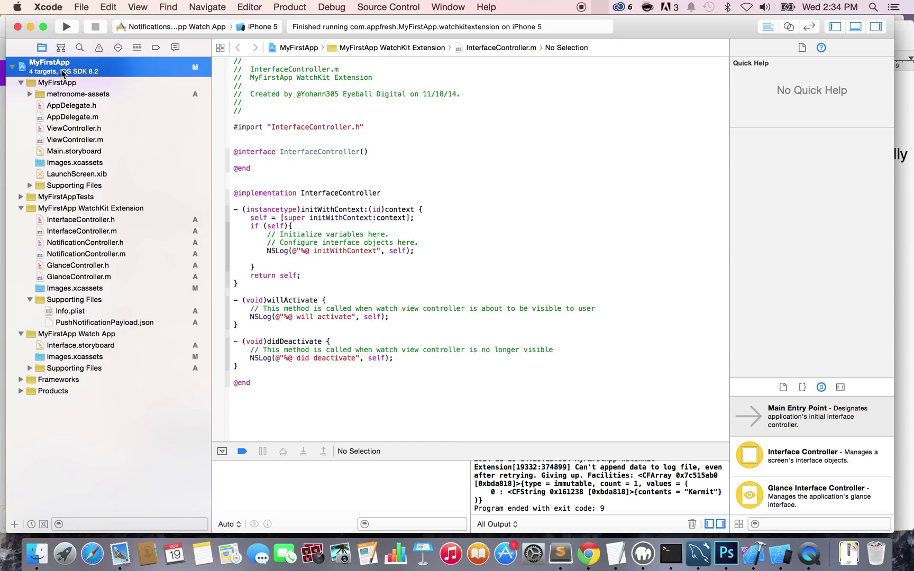
# Open MyFirstApp project settings, view Watch App, then select the WatchKit Extension target.
pyautogui.click(49, 63)
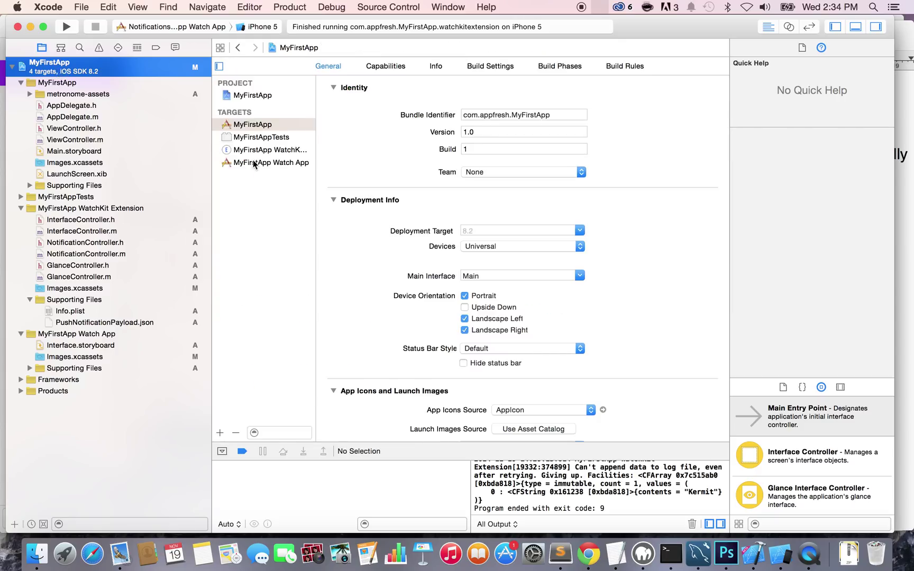
pyautogui.click(274, 163)
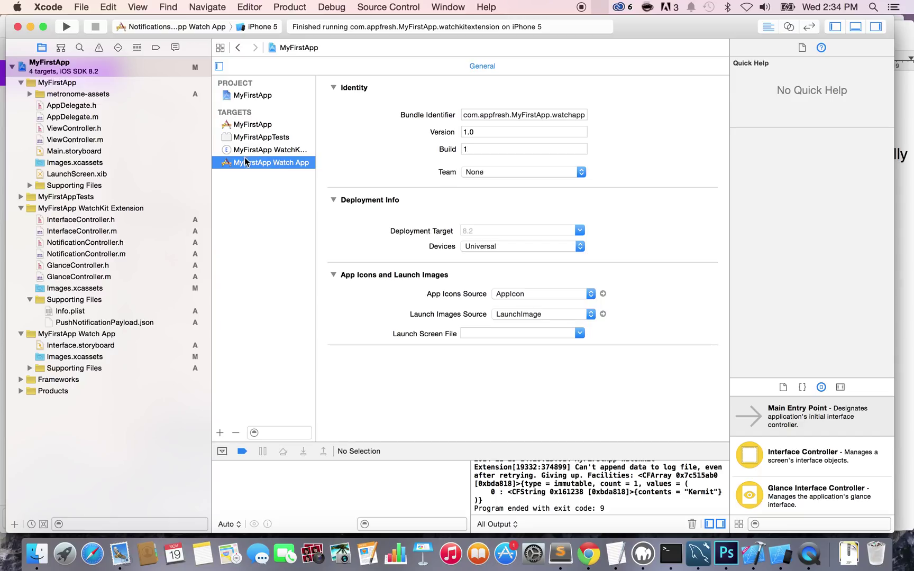
pyautogui.moveTo(244, 165)
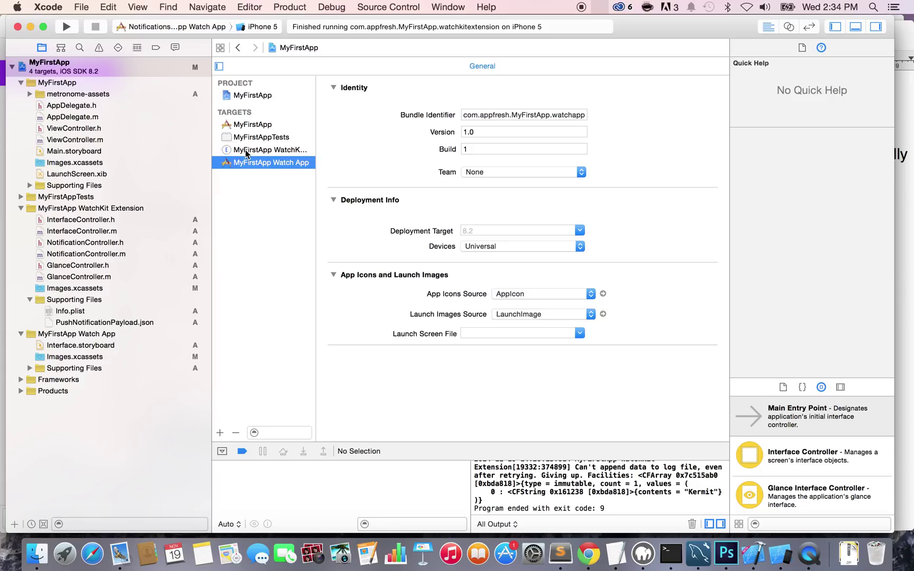
pyautogui.click(269, 149)
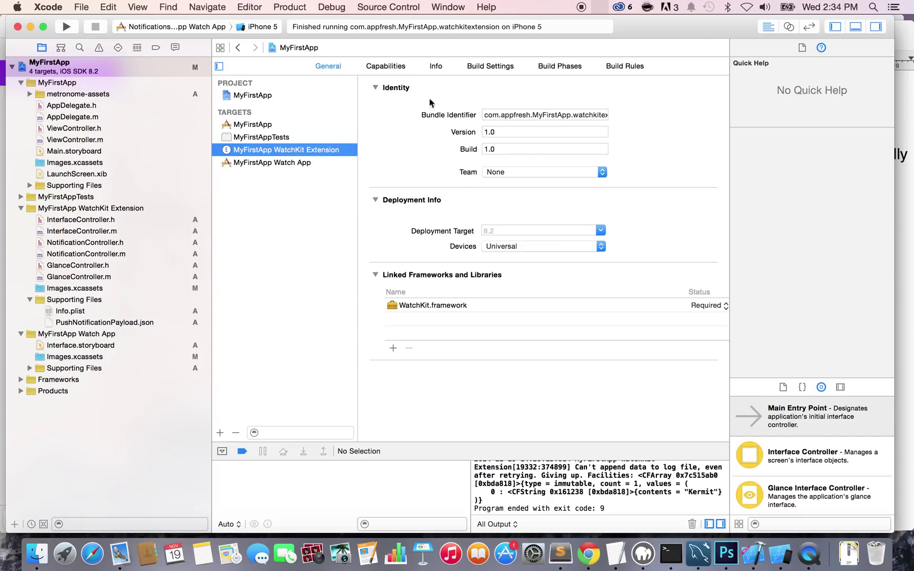
# Expand Copy Bundle Resources under Build Phases, showing Watch App and Images.xcassets.
pyautogui.click(558, 66)
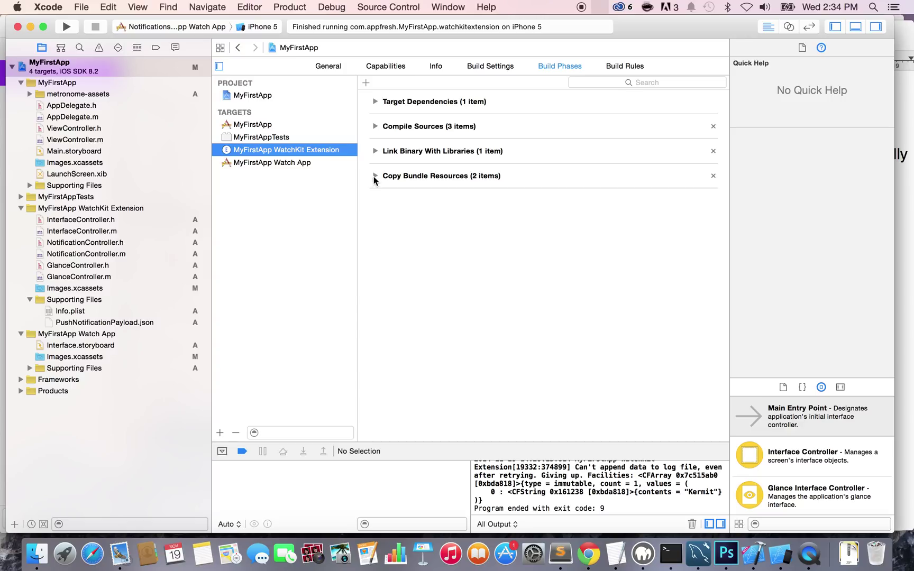
pyautogui.click(376, 175)
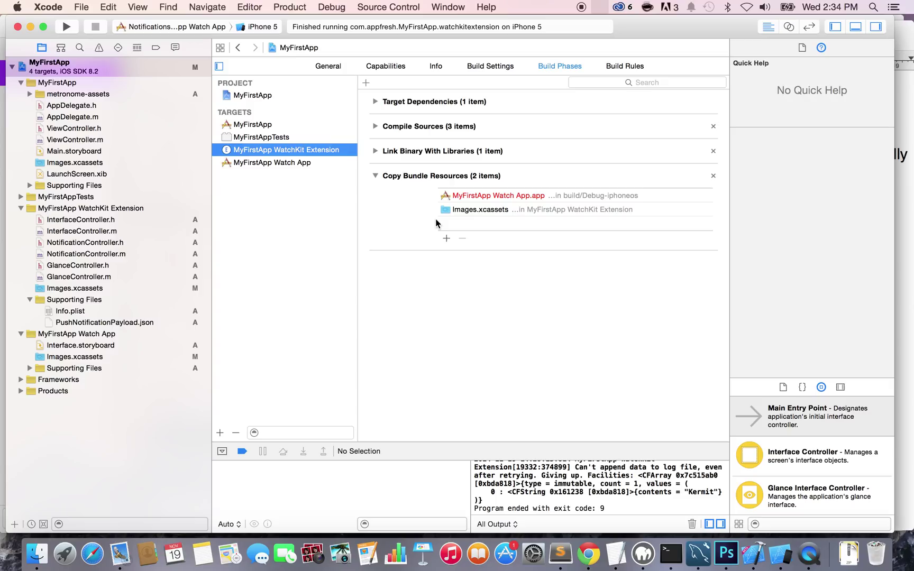
pyautogui.moveTo(440, 220)
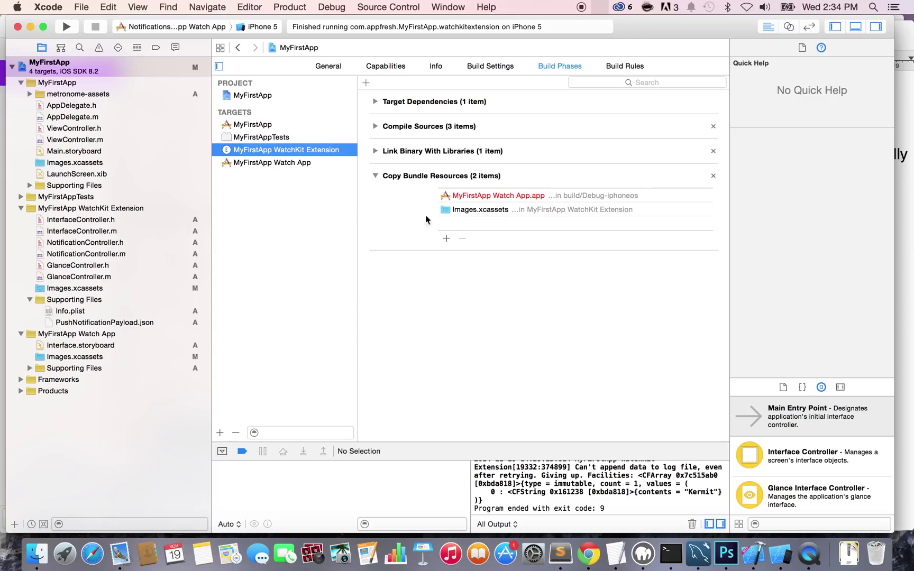
pyautogui.moveTo(446, 238)
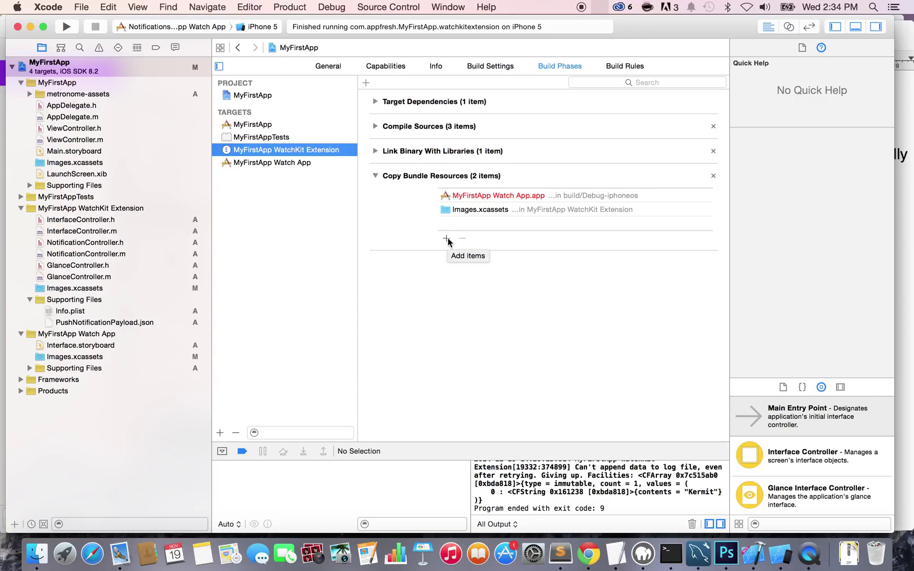
# Add beat-1.png through button-plus.png to Copy Bundle Resources.
pyautogui.click(447, 238)
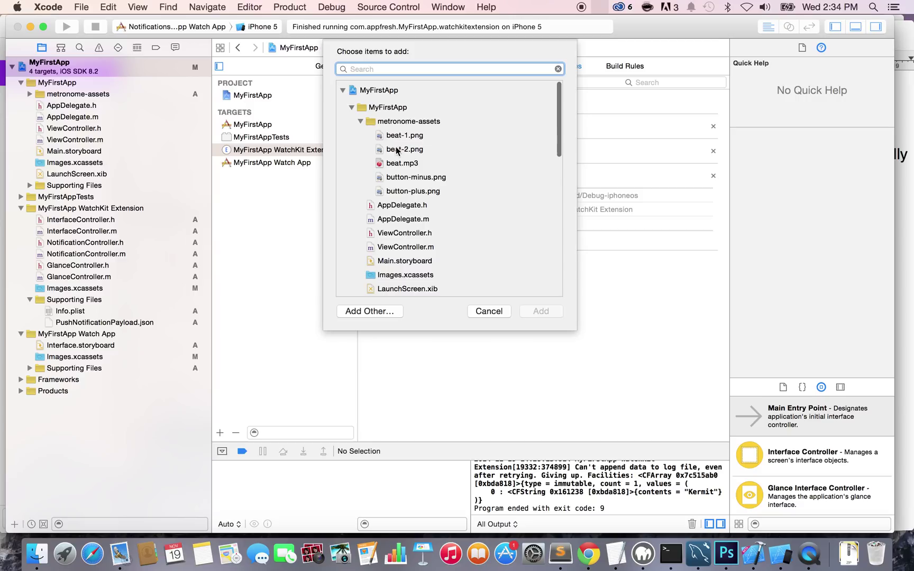
pyautogui.click(404, 135)
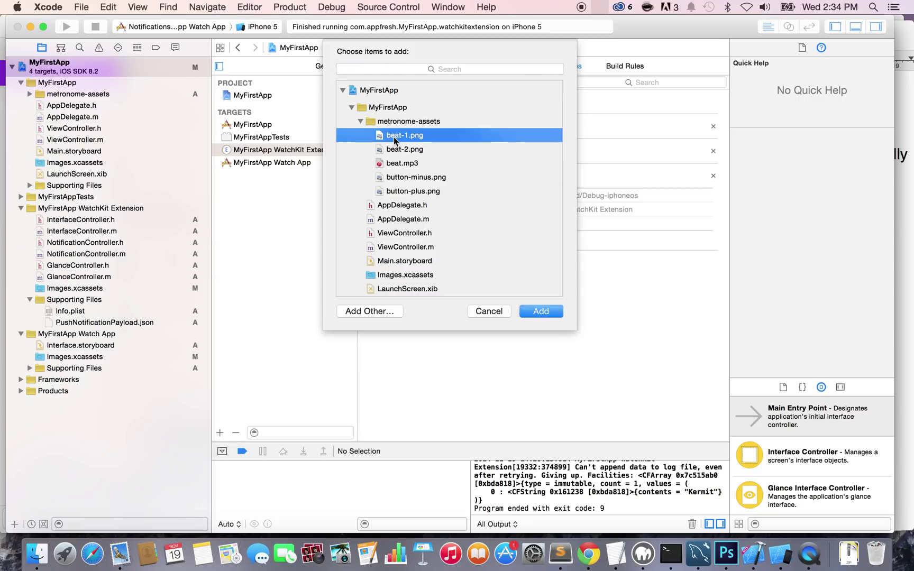
pyautogui.click(412, 191)
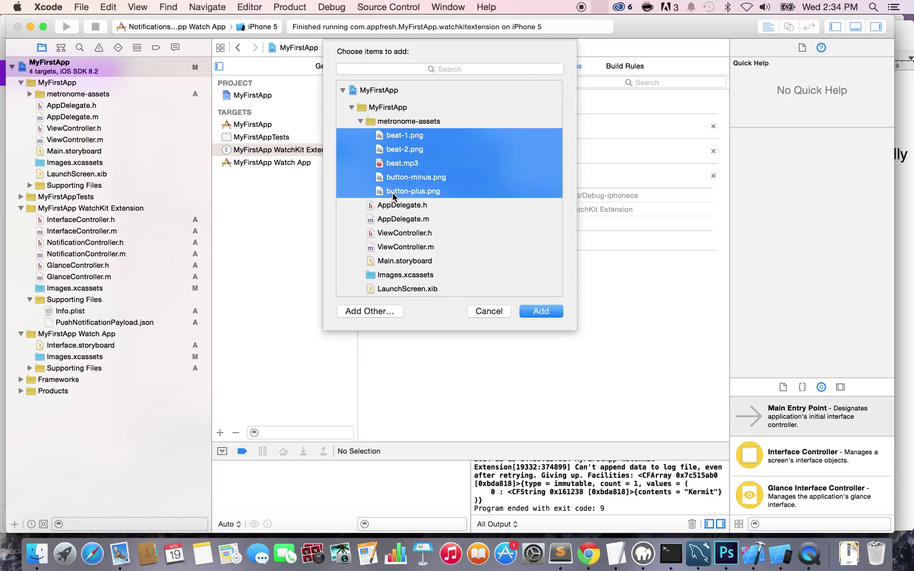
pyautogui.moveTo(395, 179)
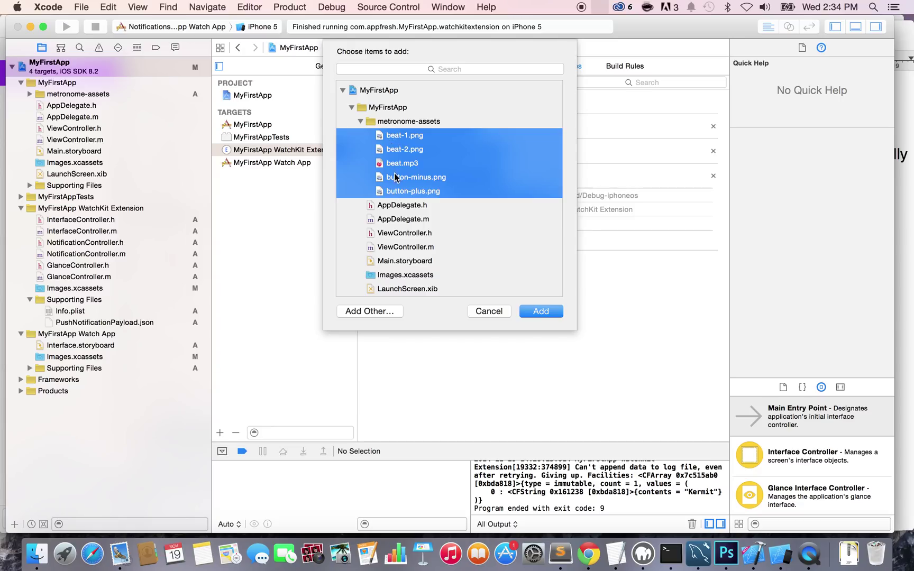
pyautogui.click(539, 310)
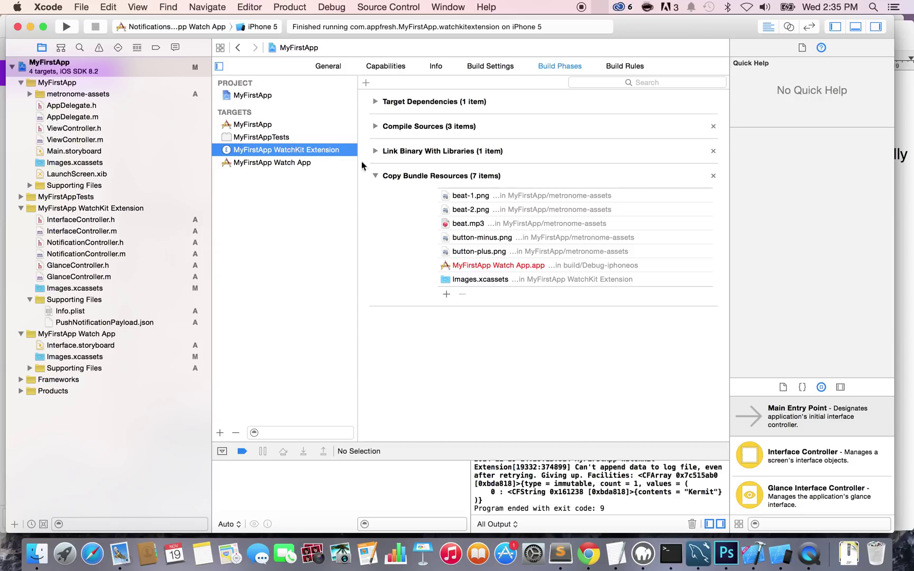
pyautogui.moveTo(464, 222)
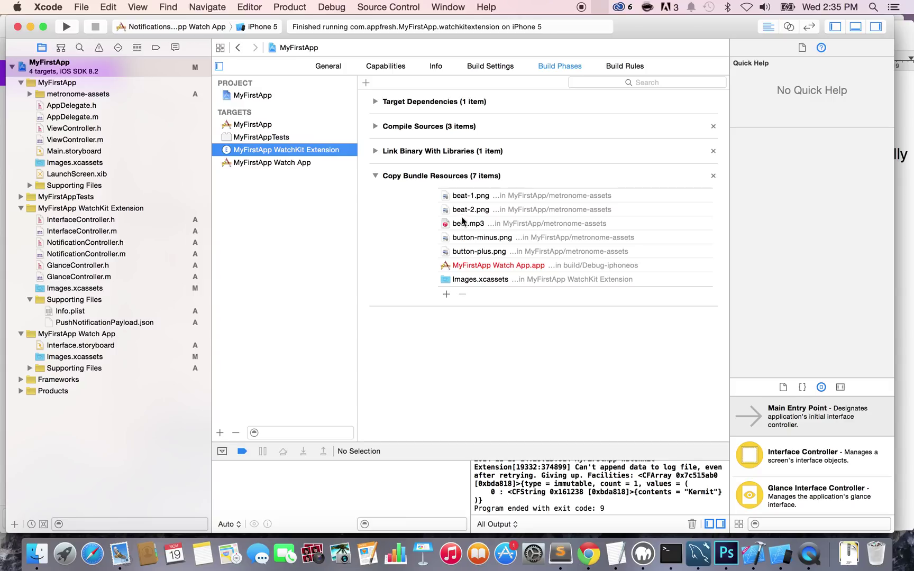